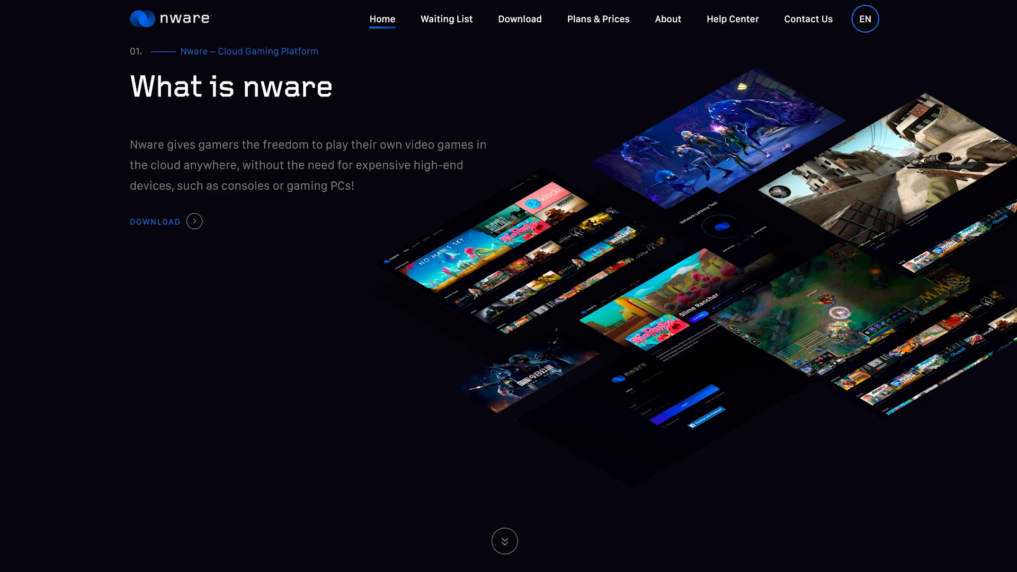
Scroll 3DMark's home screen to the Your system panel showing the NVIDIA A40-4Q (4096 MB) and Intel Xeon
scroll(down, 3)
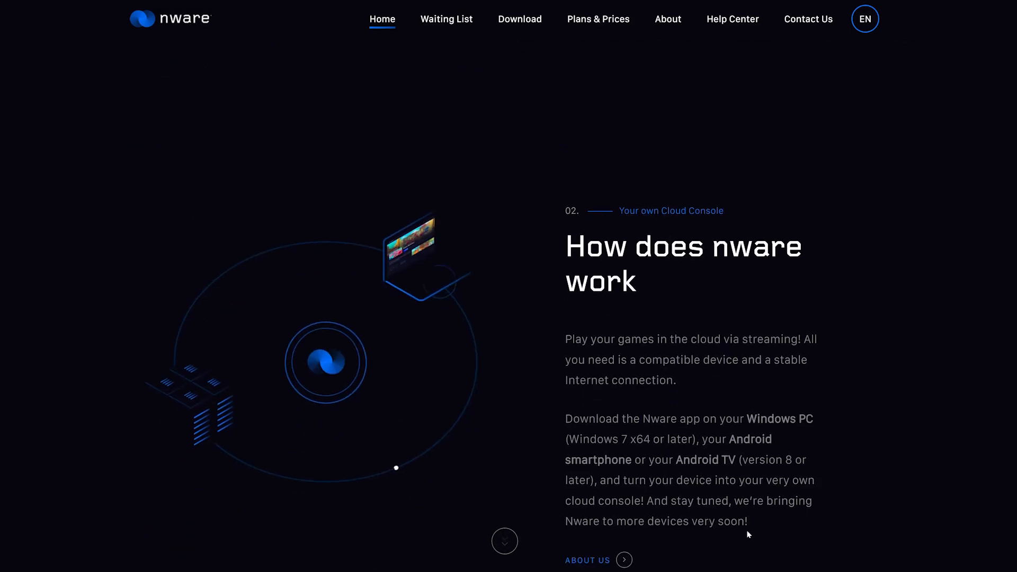
click(733, 20)
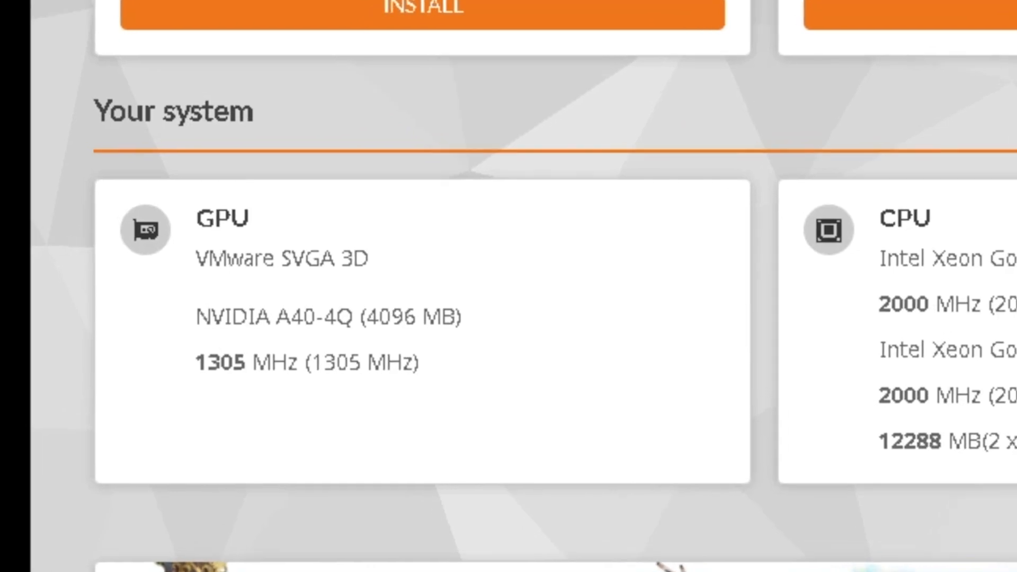
scroll(down, 3)
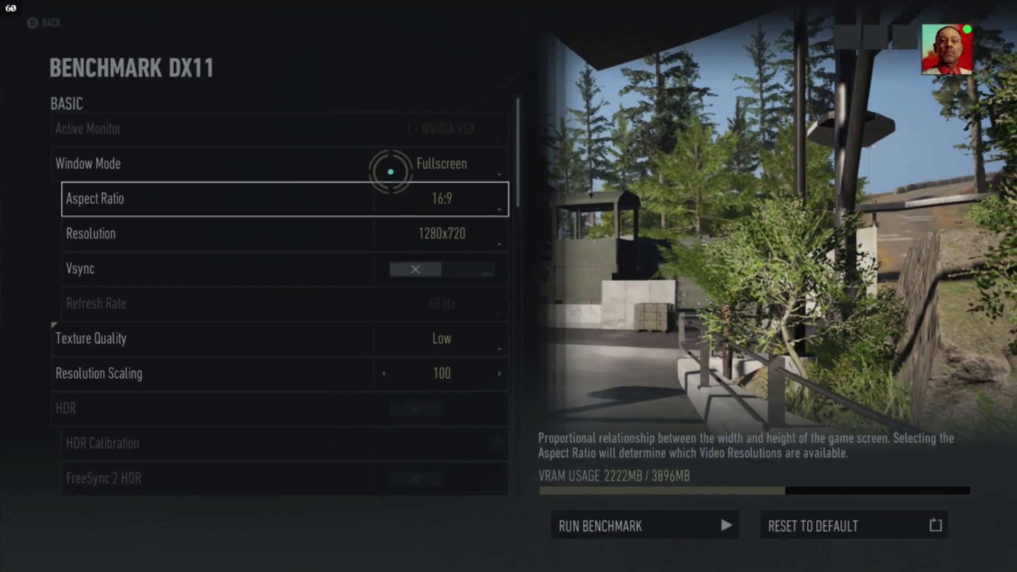
scroll(down, 3)
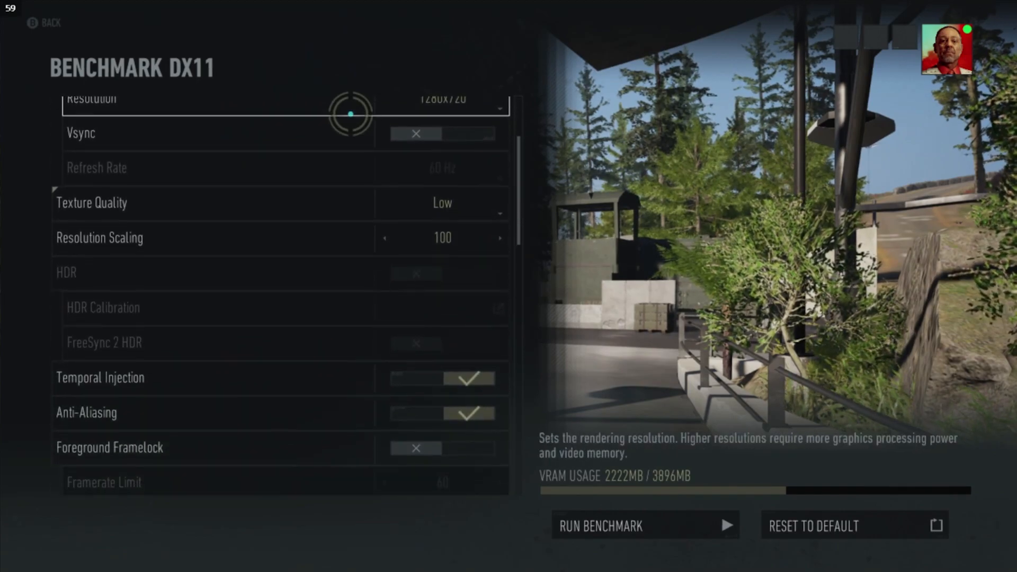
scroll(down, 3)
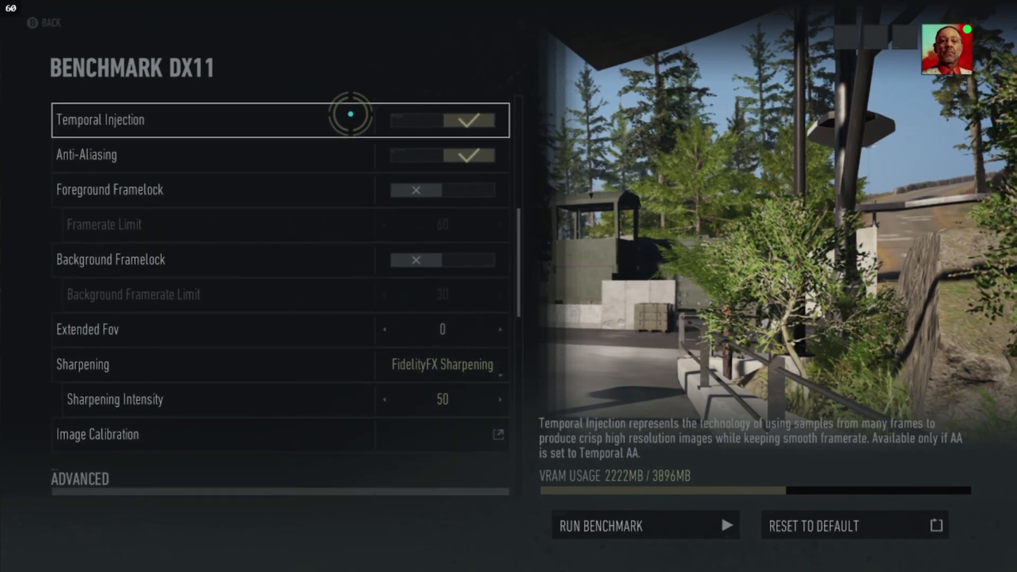
scroll(down, 3)
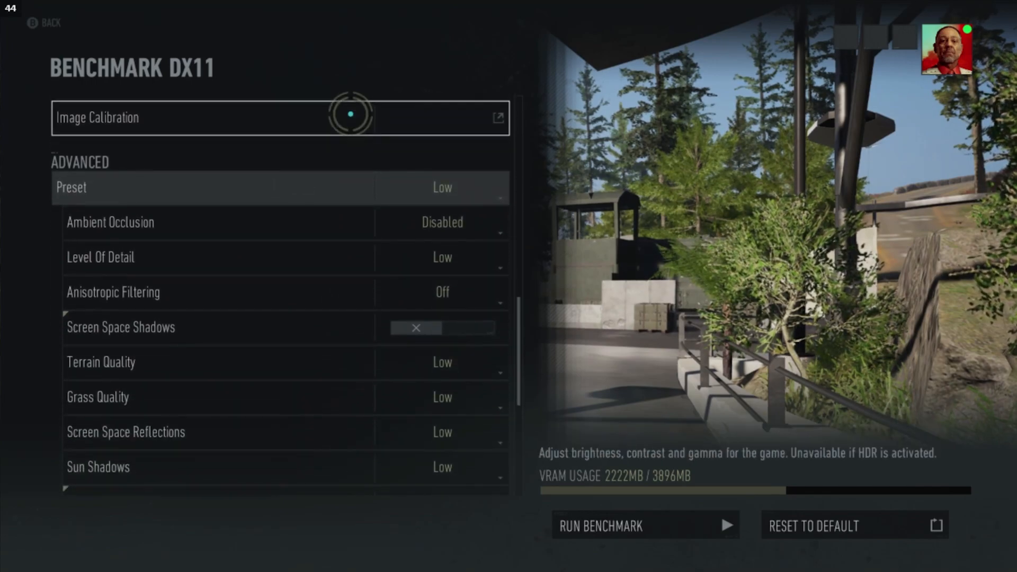
scroll(down, 3)
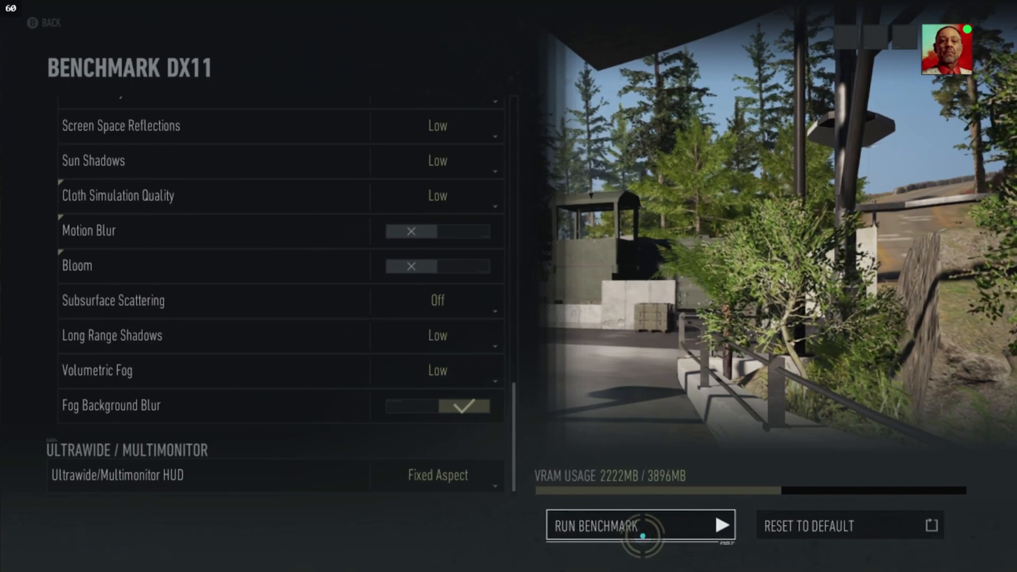
click(643, 526)
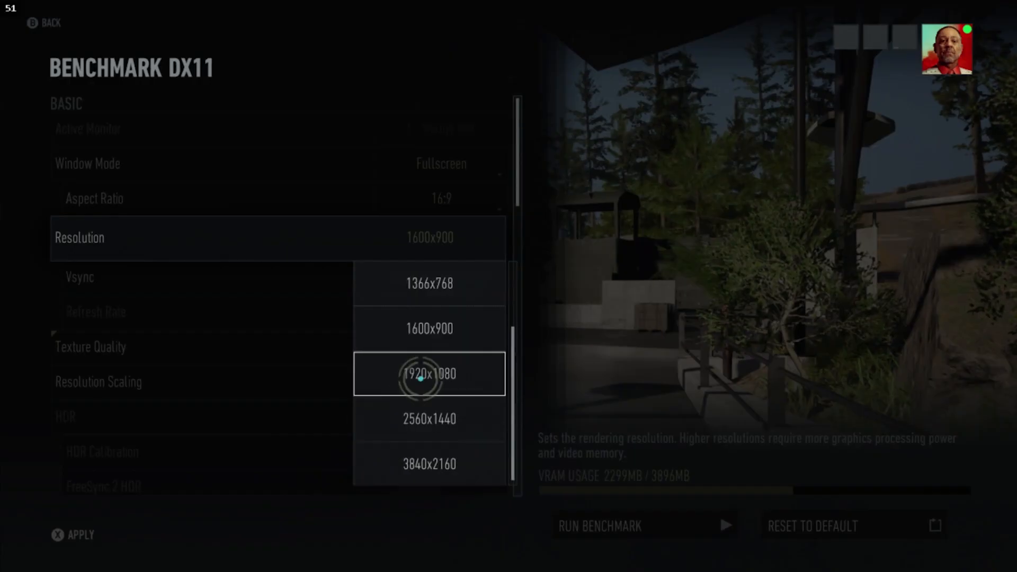
Set the rendering resolution to 1920x1080, then 3840x2160 (VRAM 3314MB), and run the benchmark
click(428, 375)
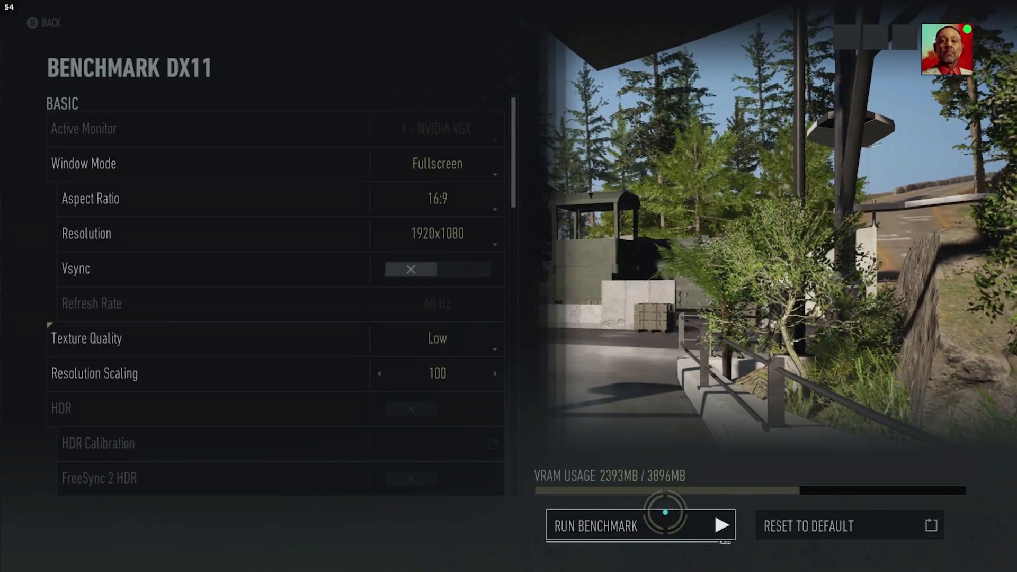
click(639, 523)
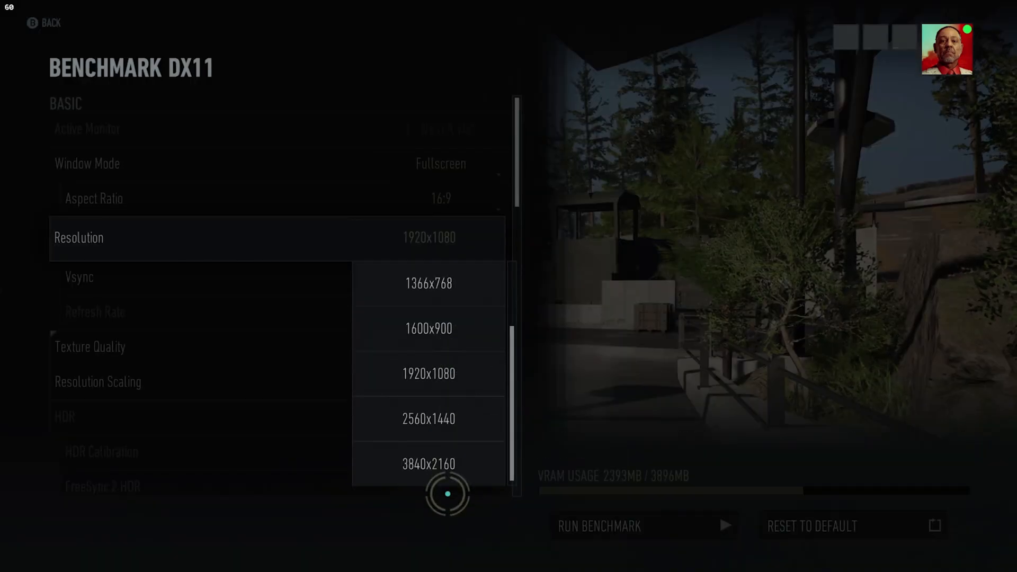
click(428, 464)
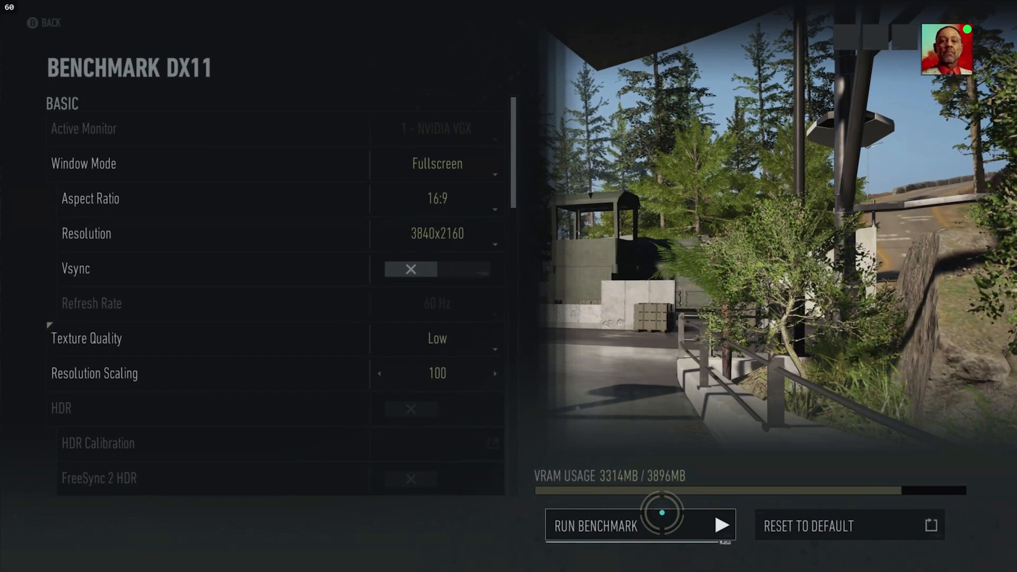
click(644, 525)
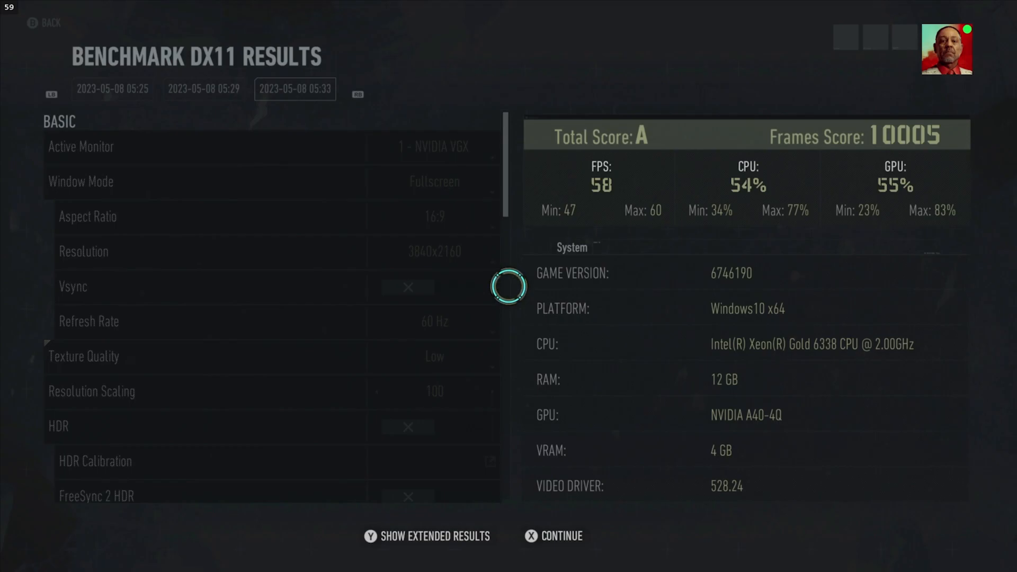
Continue from the results screen showing Total Score A and Frames Score 10005
click(531, 536)
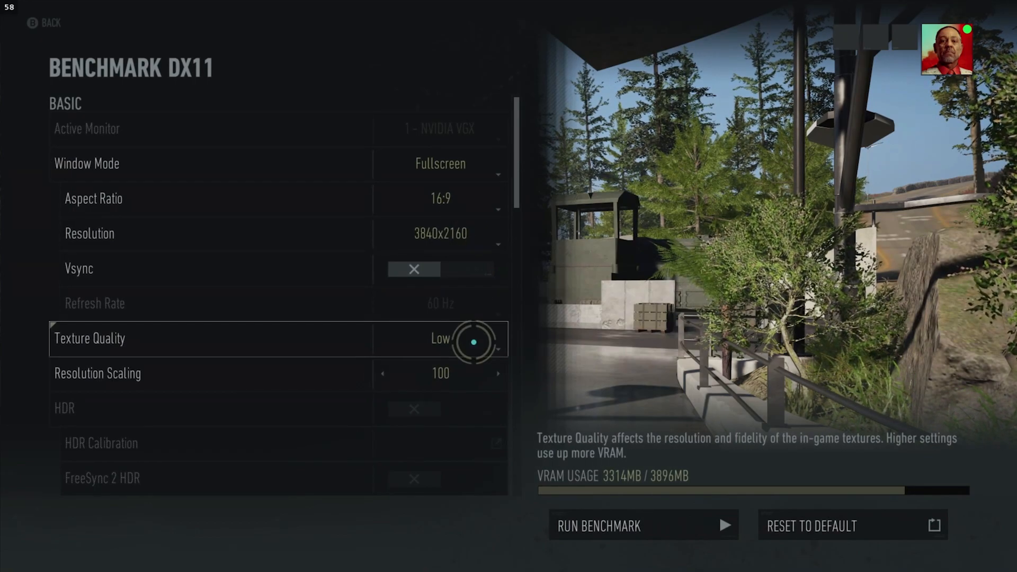
Set Texture Quality to Ultra, raising VRAM usage to 5416MB of 3896MB available
click(440, 339)
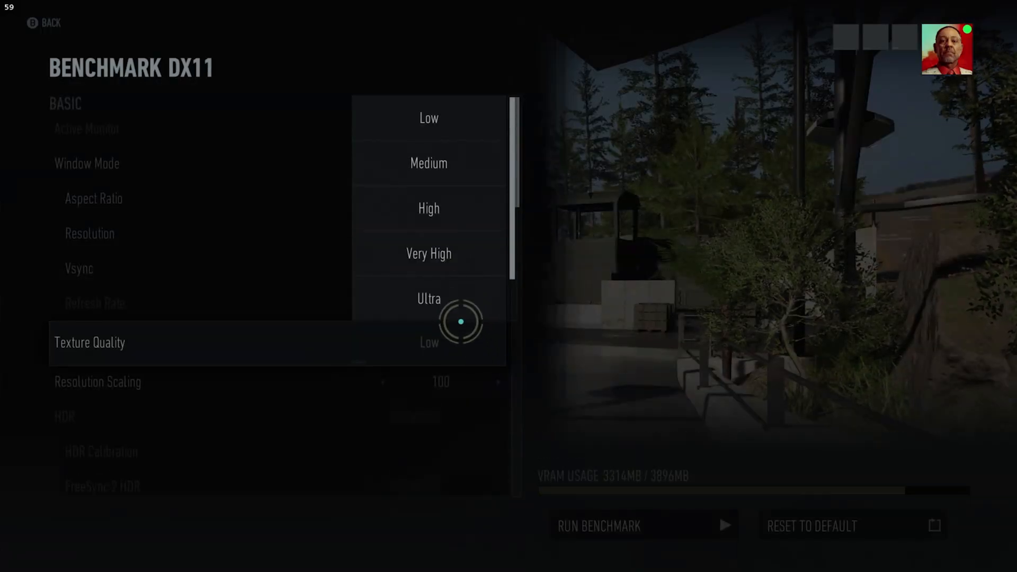
click(428, 298)
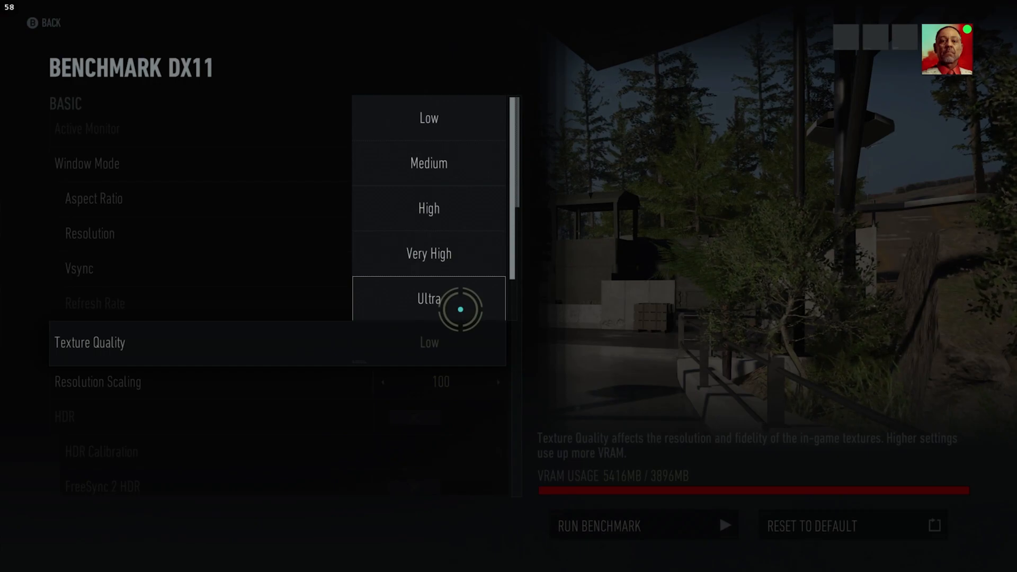